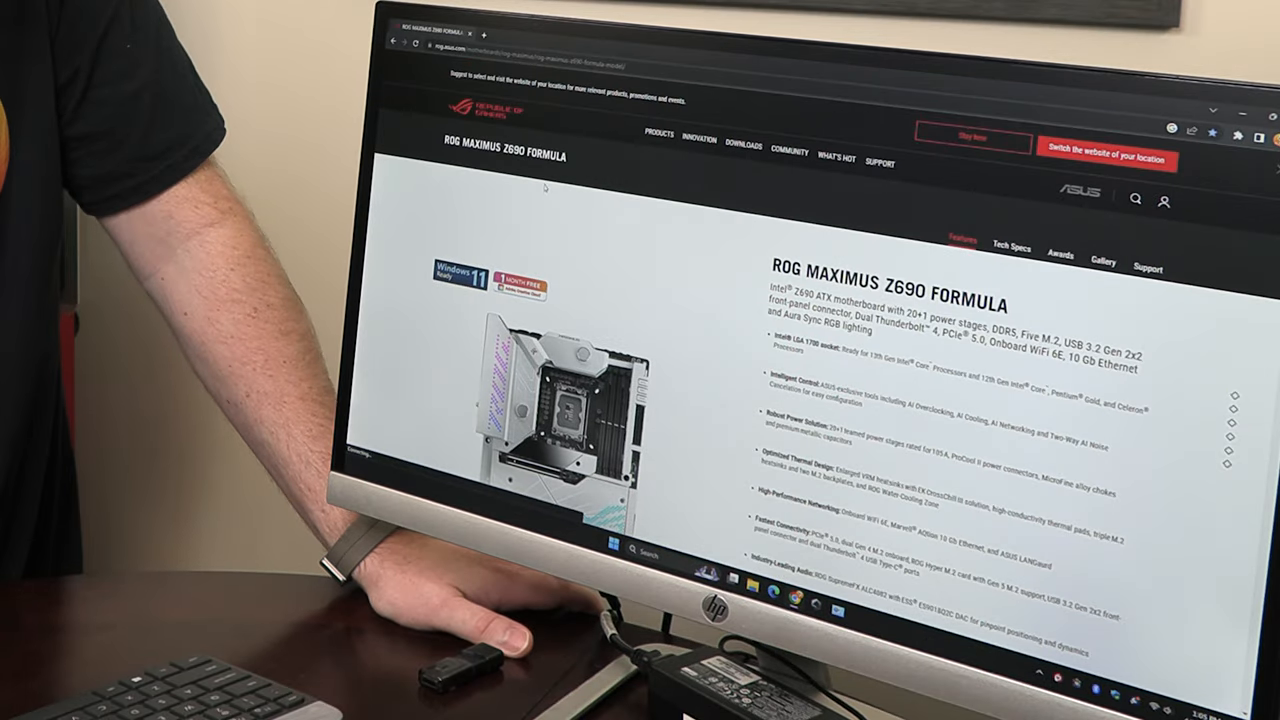
Step: Scroll the ROG Maximus Z690 Formula support page down to its FAQ section
scroll(down, 3)
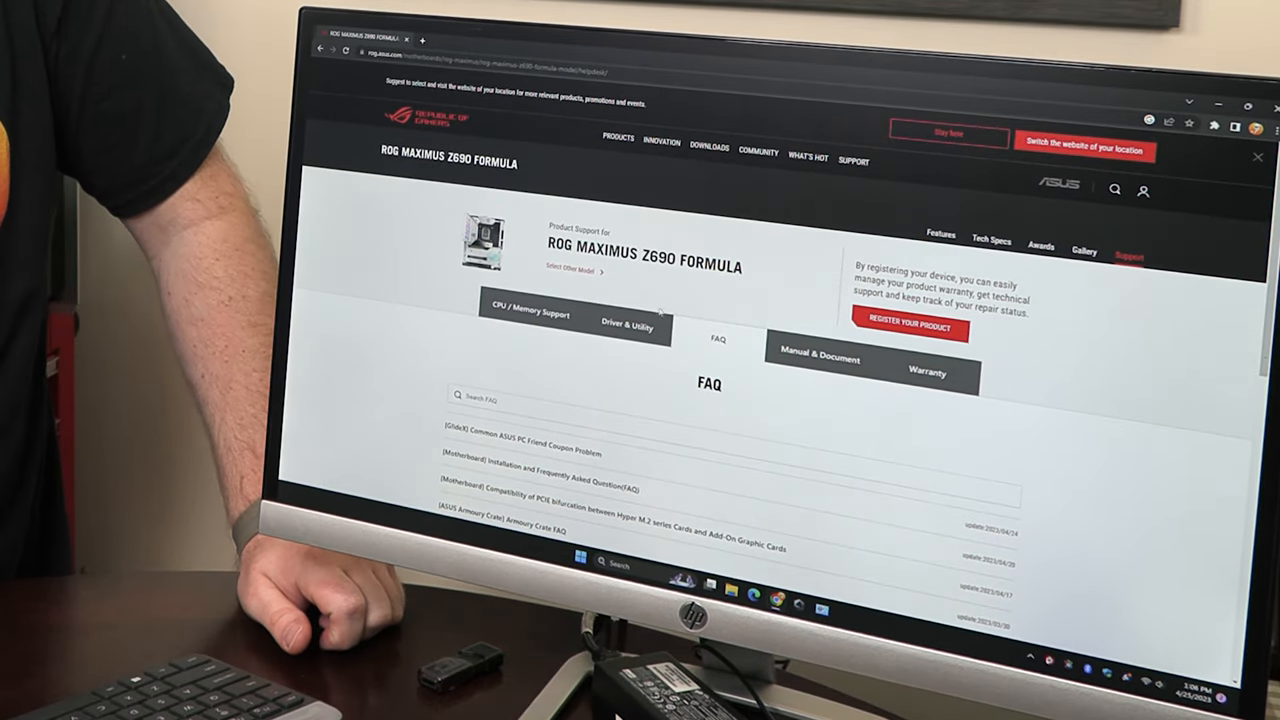
Step: Show BIOS & Firmware downloads with ROG MAXIMUS Z690 FORMULA selected as the model
click(628, 324)
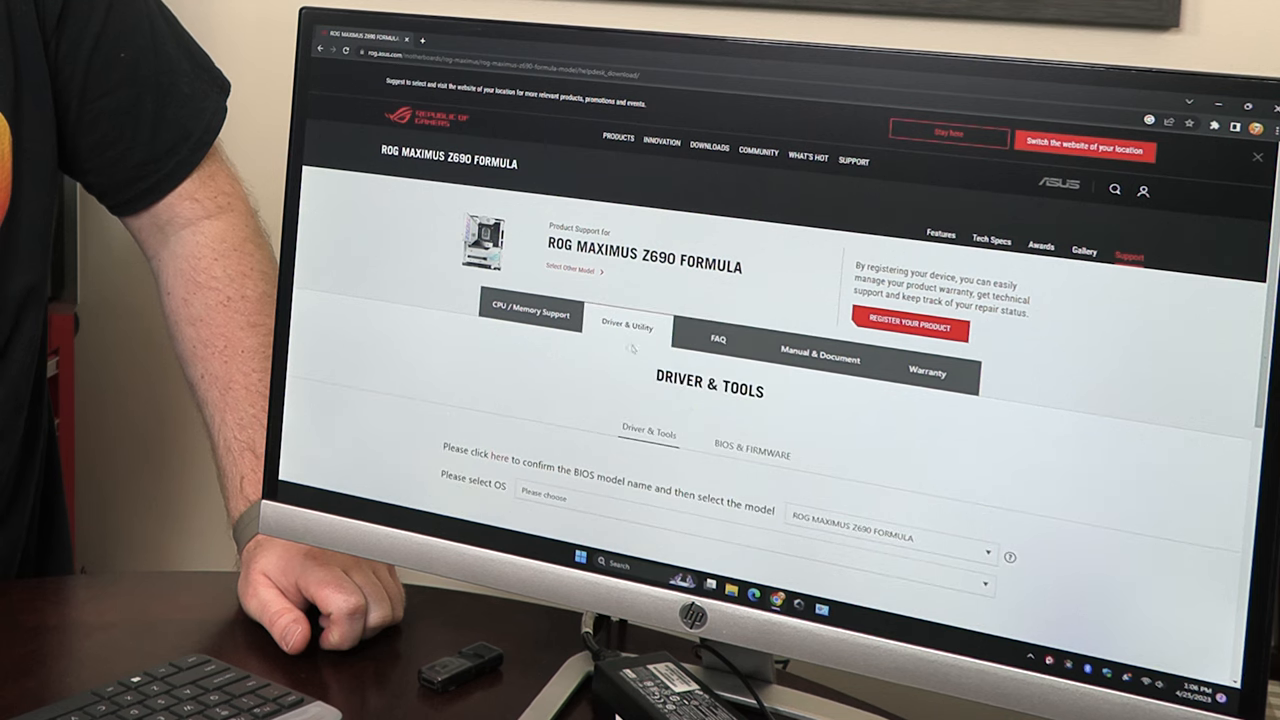
click(752, 452)
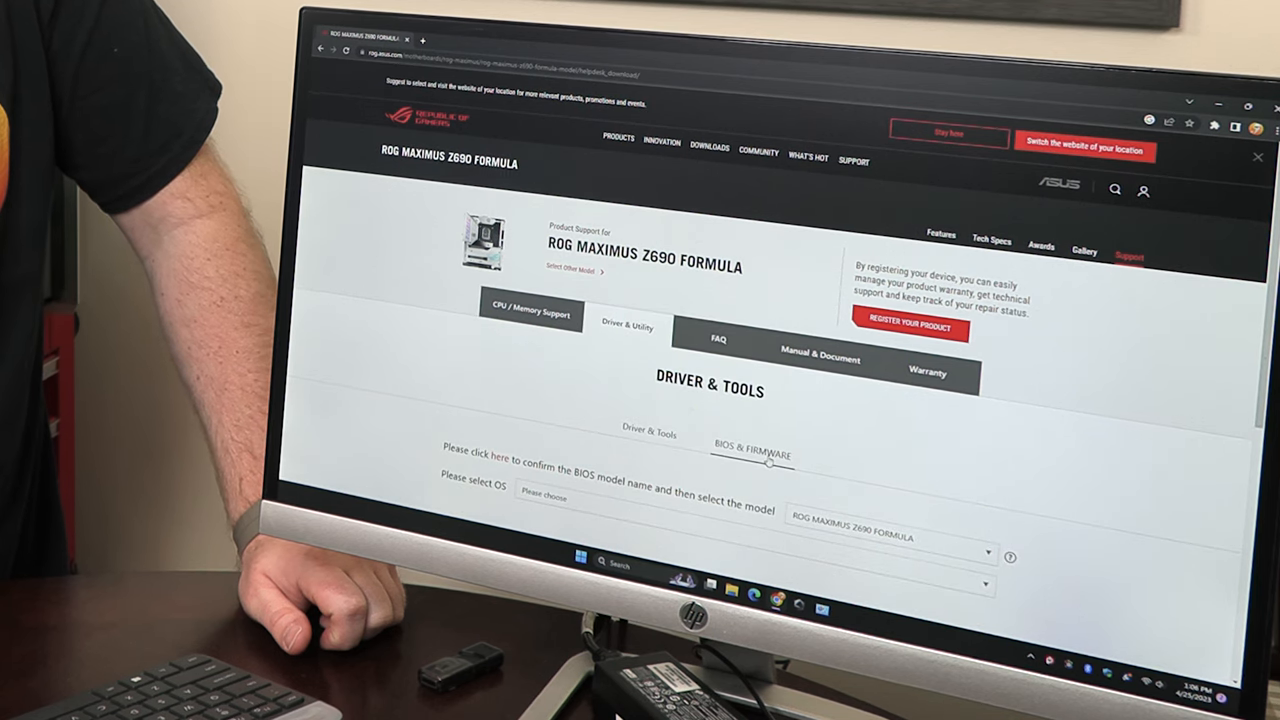
click(752, 452)
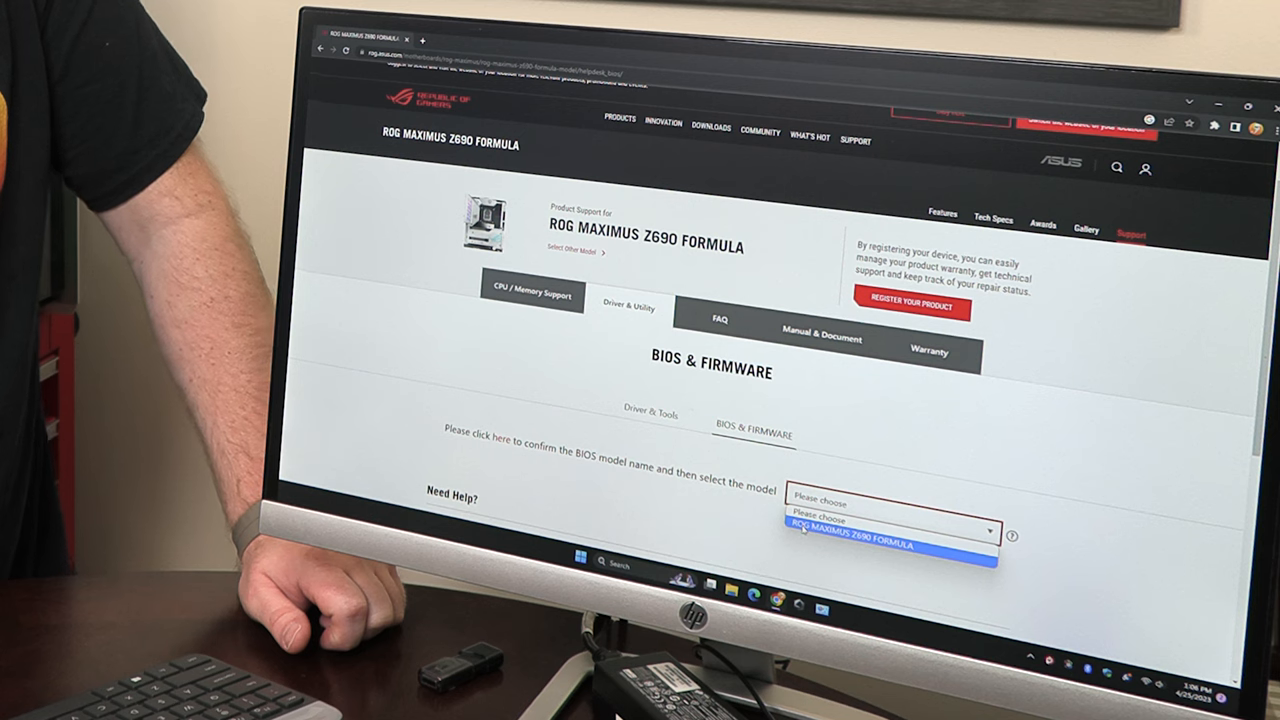
click(850, 532)
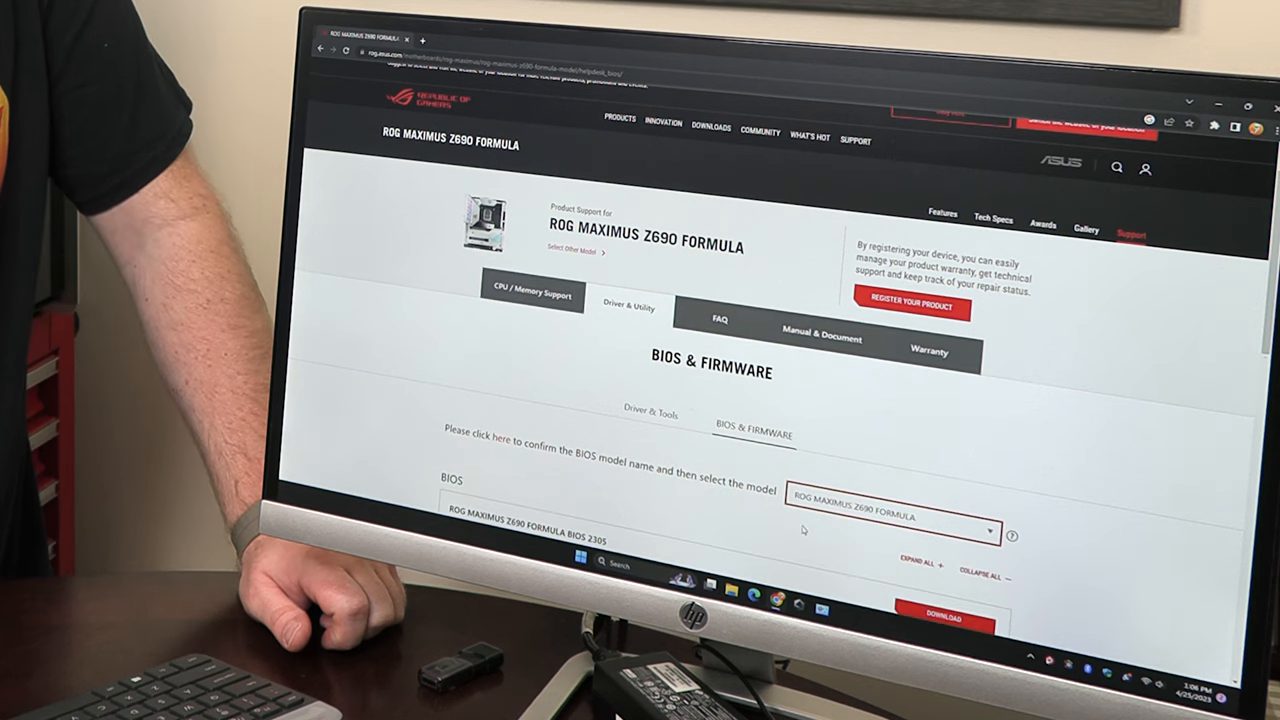
Step: Review the BIOS list with 2305 newest, then bring up the Start menu search
scroll(down, 3)
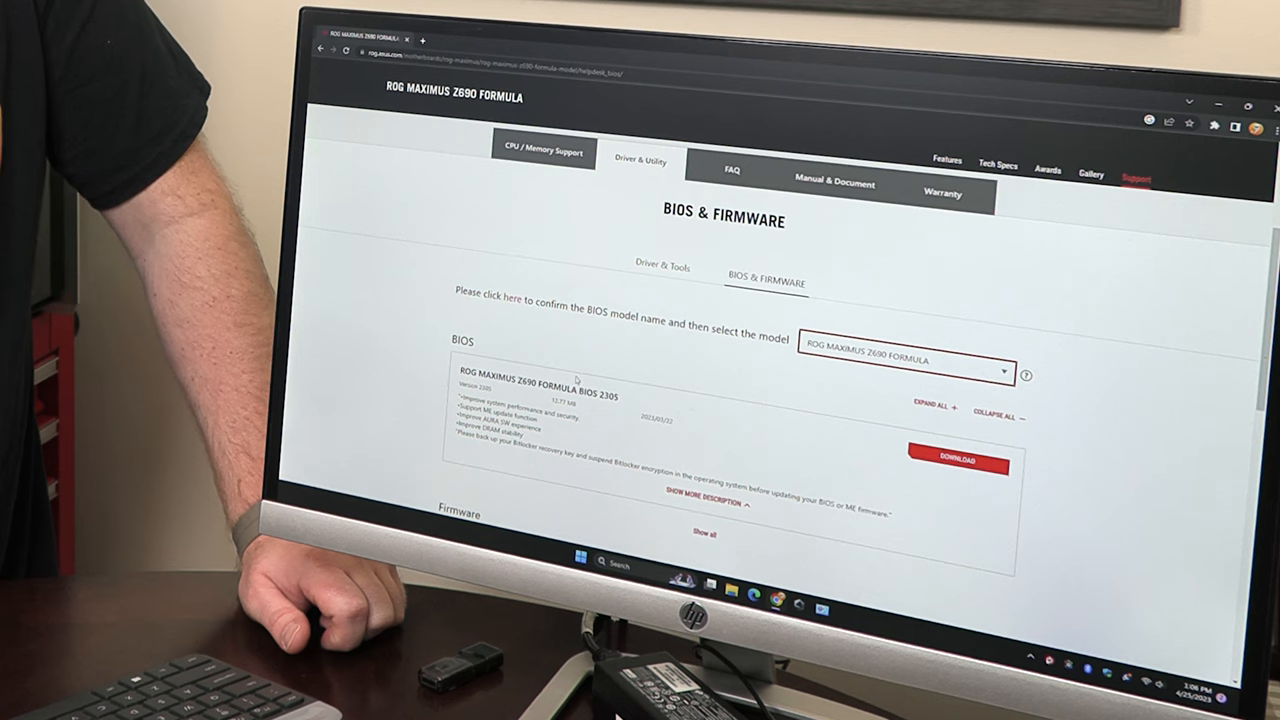
mouse_move(584, 424)
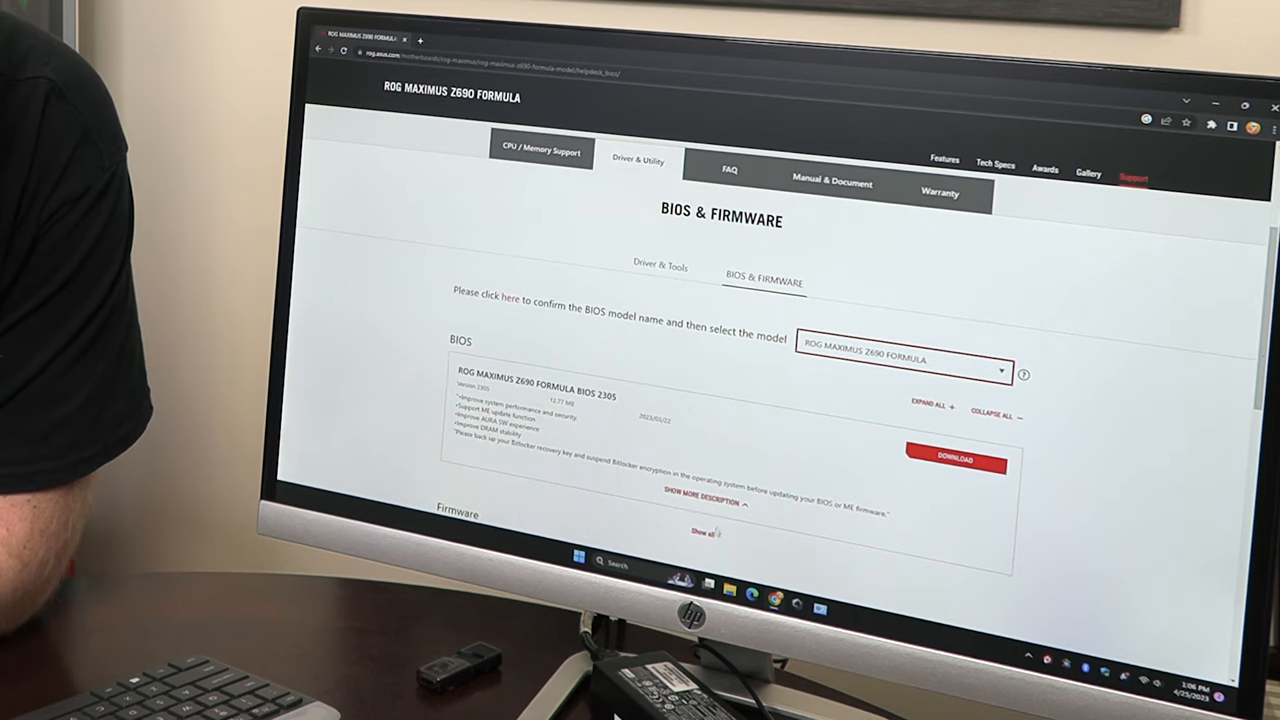
scroll(down, 3)
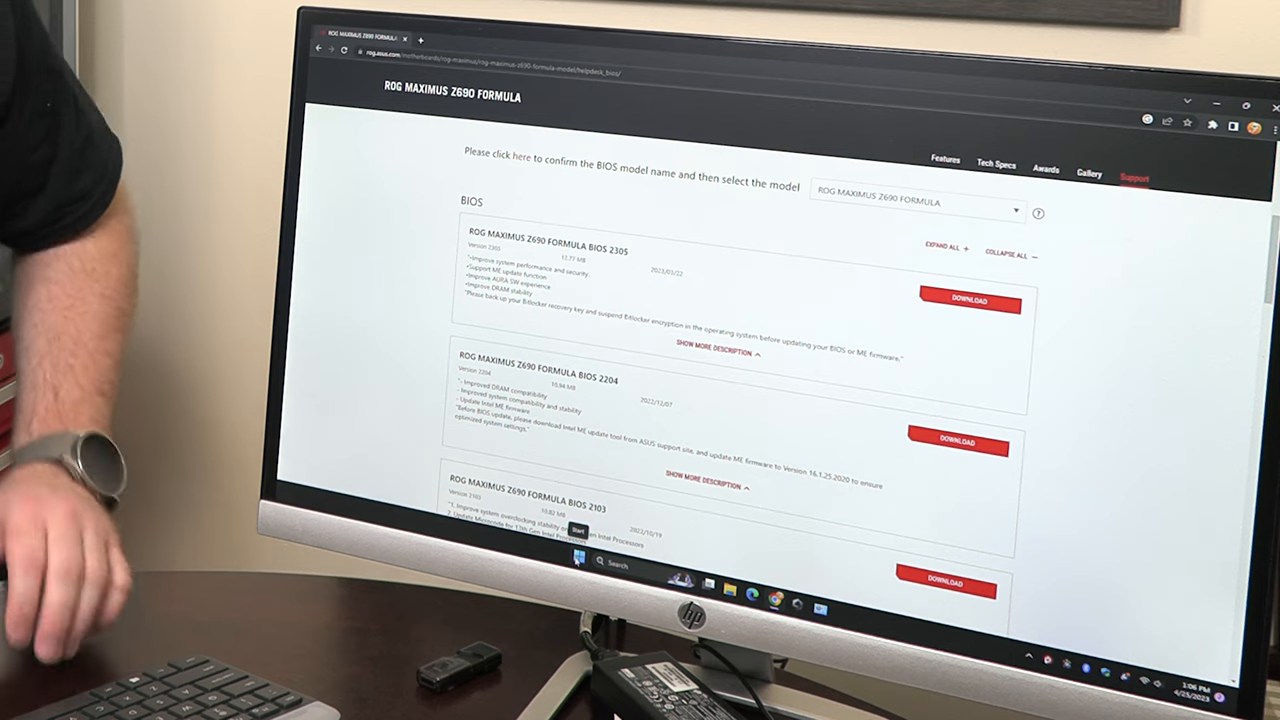
click(578, 558)
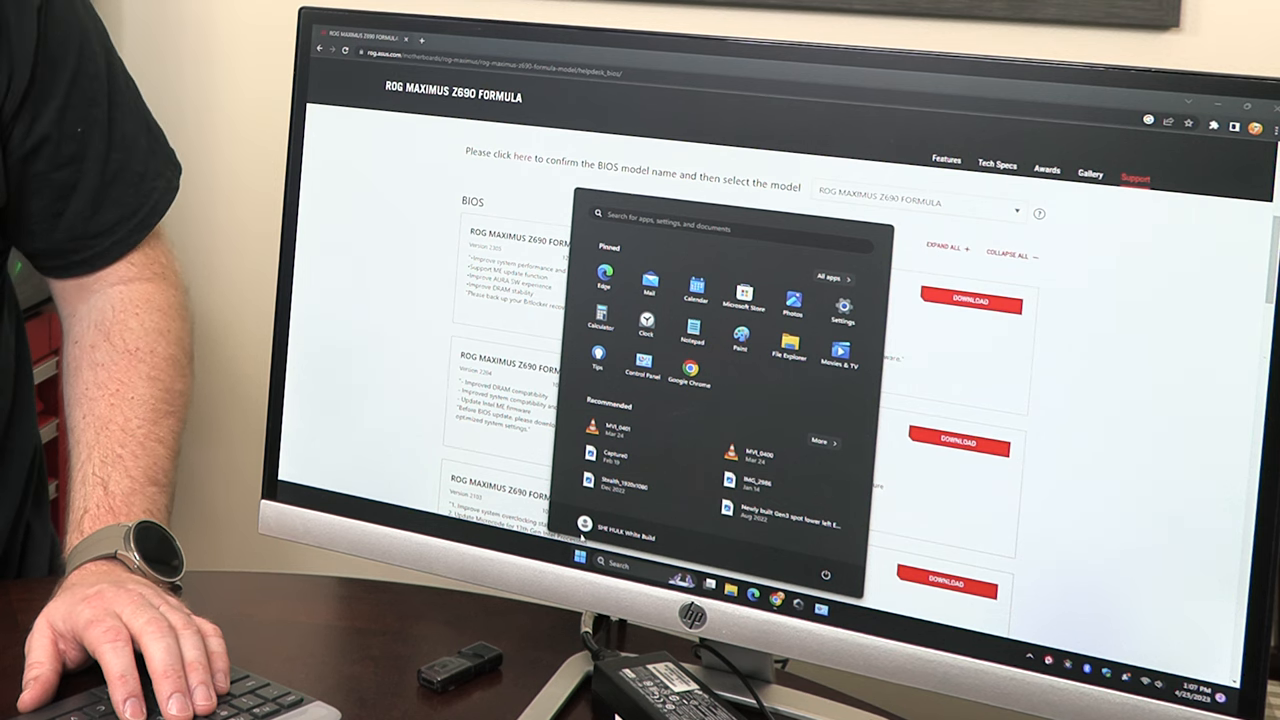
Step: Search 'run' in the Start menu to launch System Information via msinfo32
text(run)
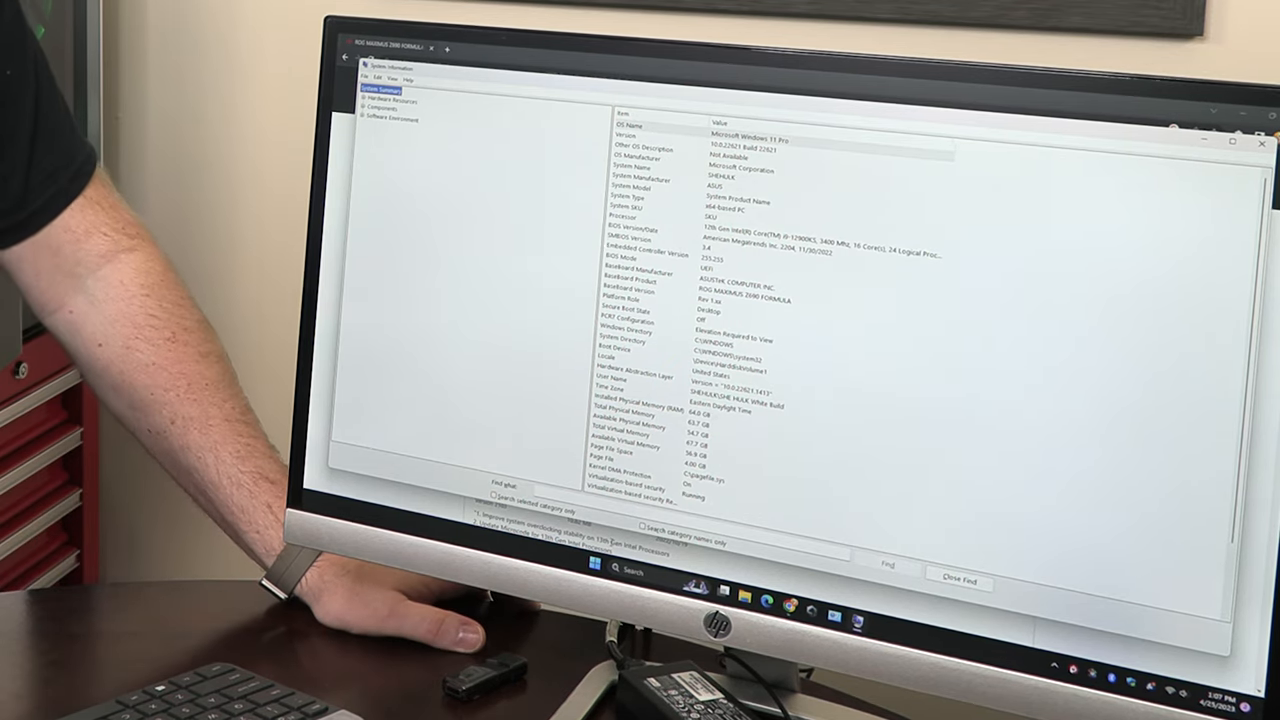
mouse_move(600, 350)
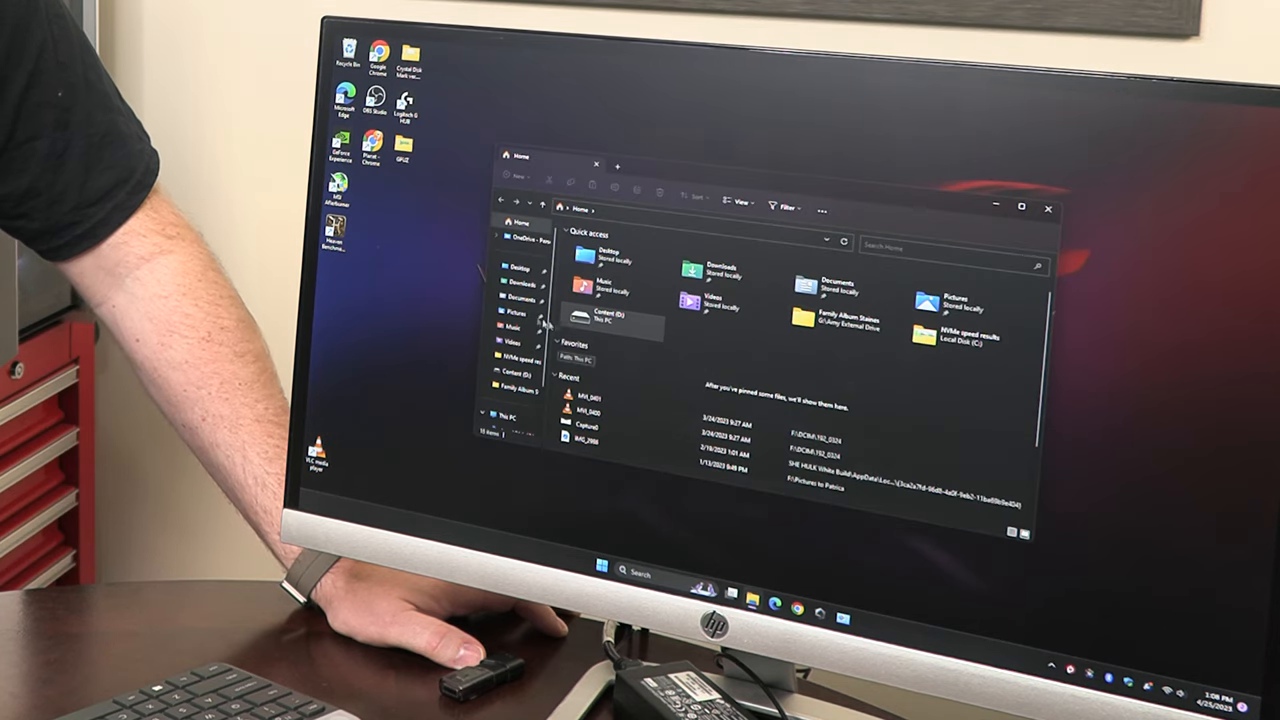
Step: Show the Downloads folder listing the ROG Maximus Z690 Formula BIOS archive
click(520, 284)
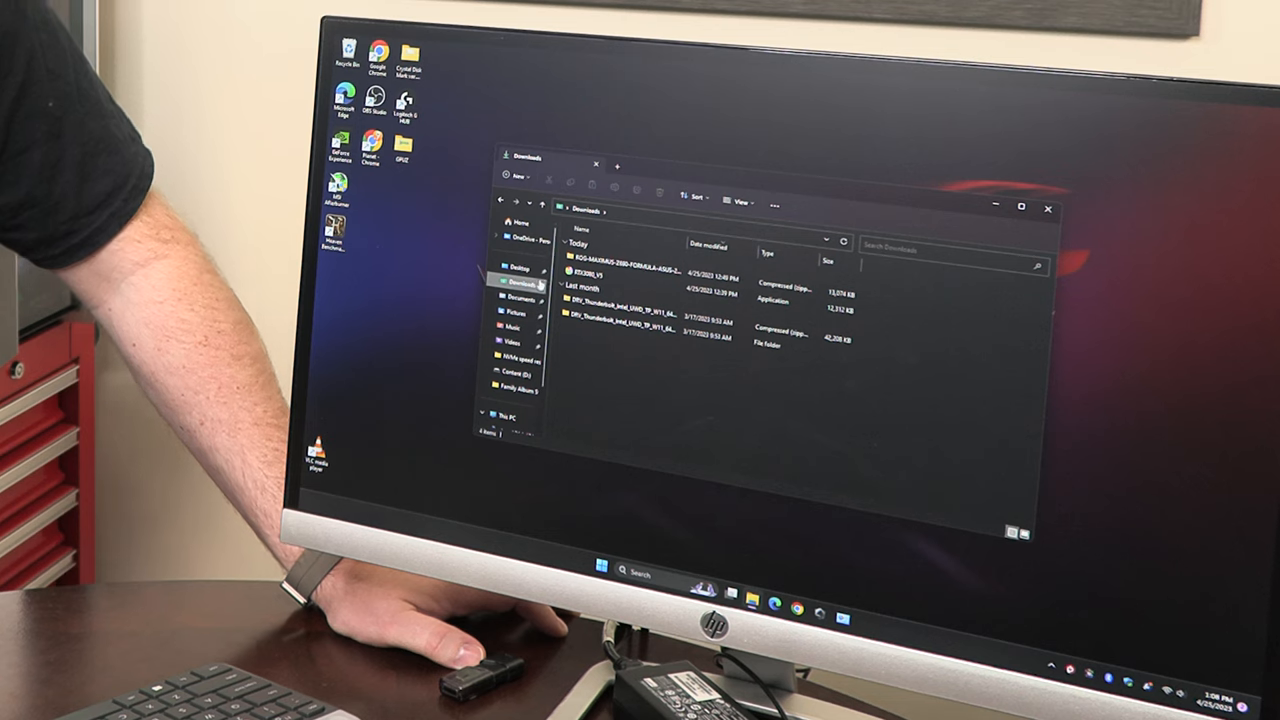